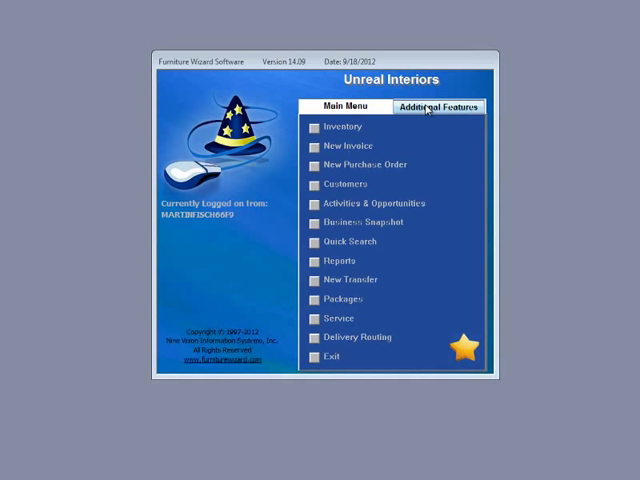
Step: Reach the supplier records via Additional Features, creating blank supplier record 30
click(438, 108)
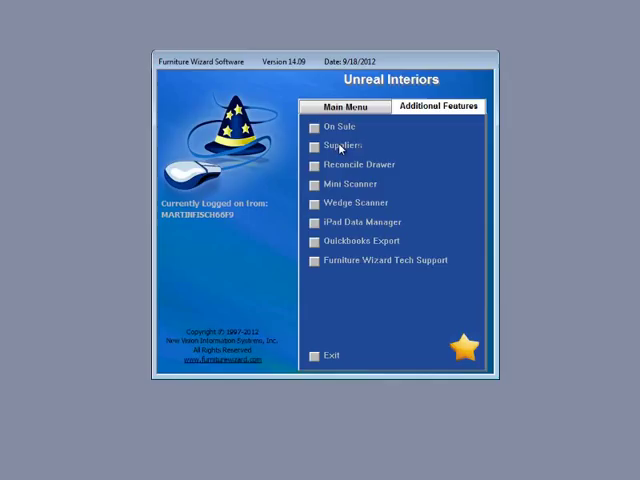
click(322, 146)
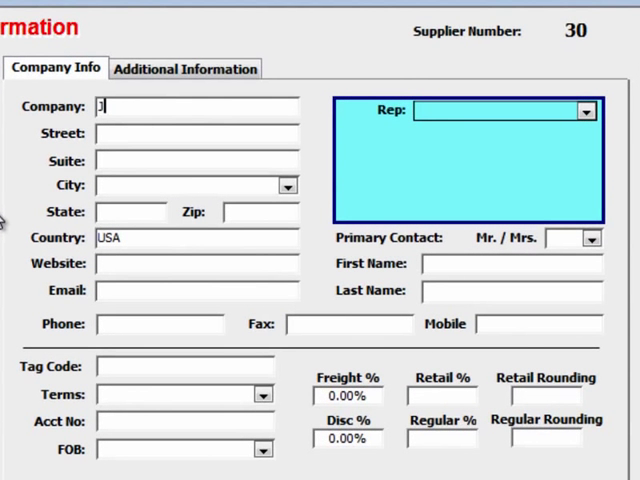
Step: Enter 'Julian Designs' as the company name for supplier 30
text(Julian)
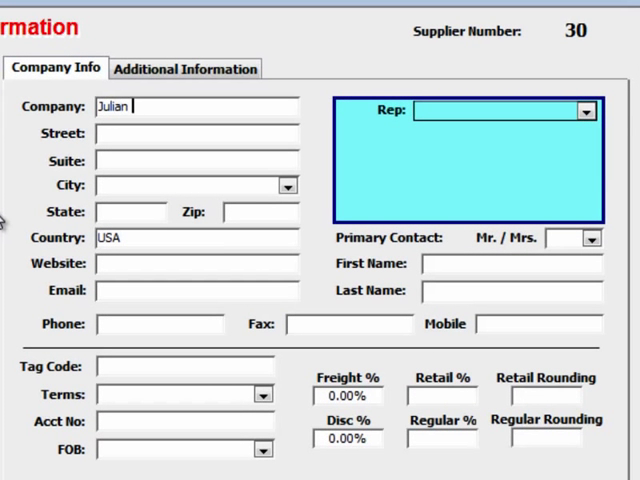
text(Designs)
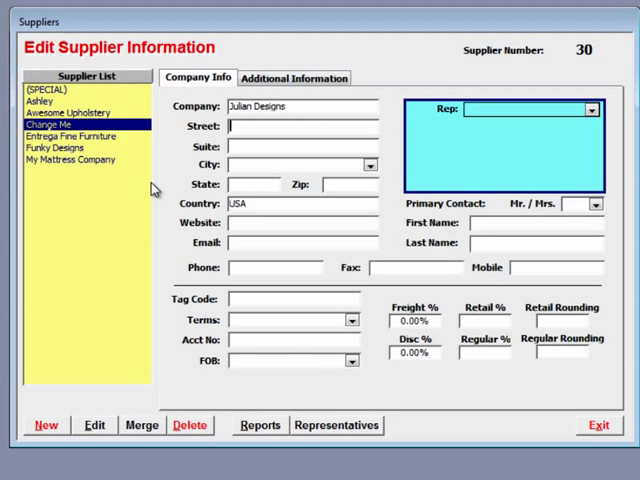
Step: Enter the street address '2129 Main Street' and the city 'Julian'
text(2)
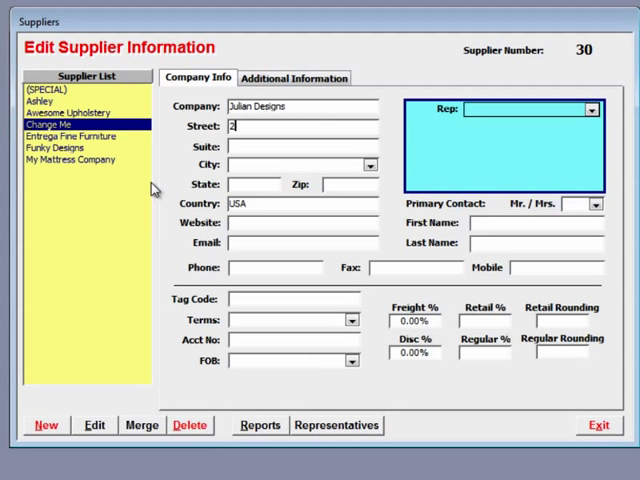
text(129 m)
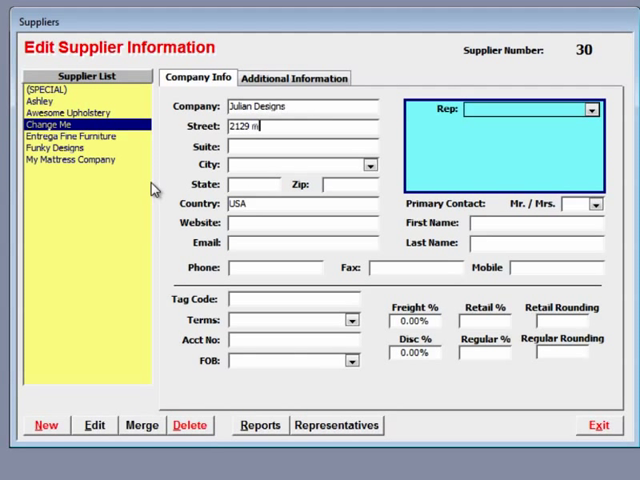
text(ain S)
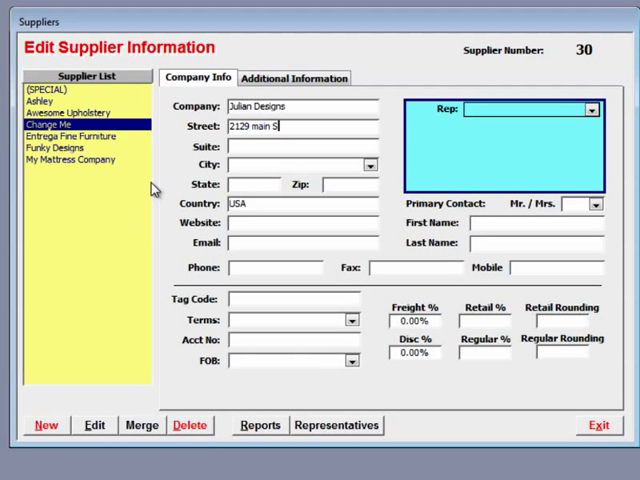
text(treet)
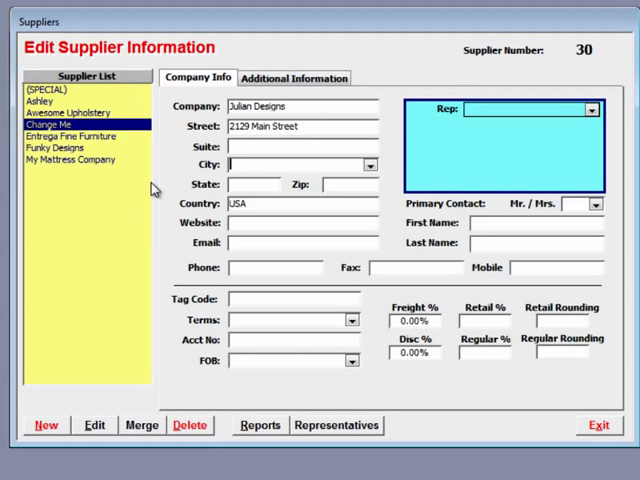
text(Julian)
click(536, 242)
text(Smith)
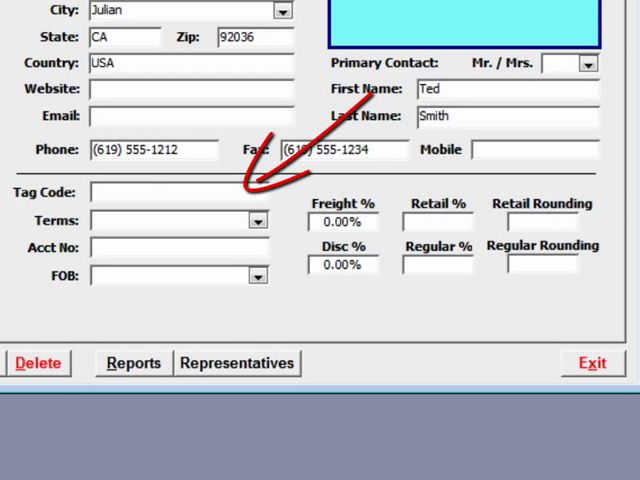
Step: Enter 'JD' as the supplier's tag code
click(96, 192)
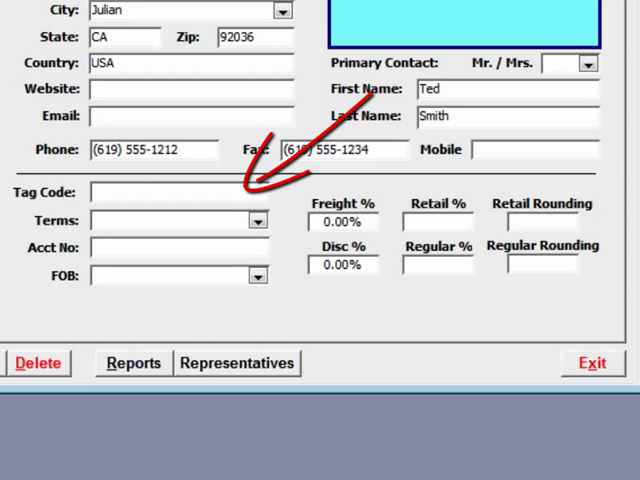
click(96, 192)
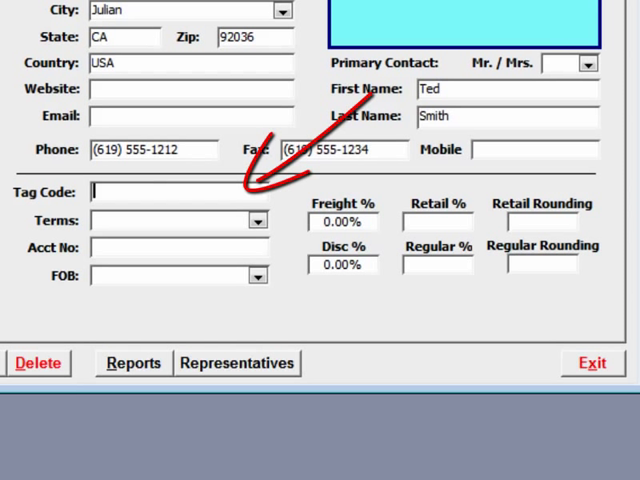
text(J)
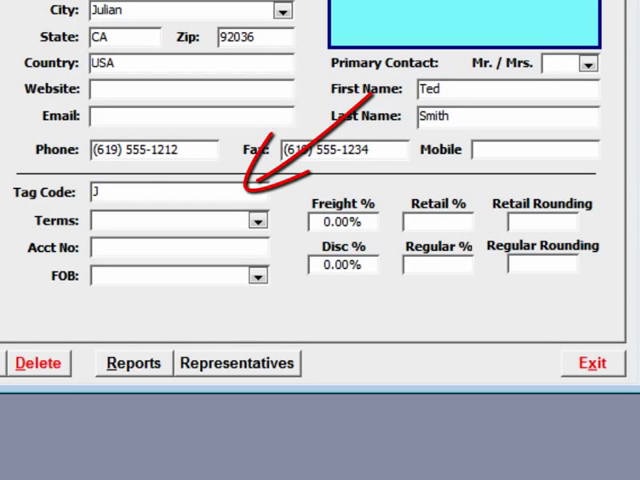
text(D)
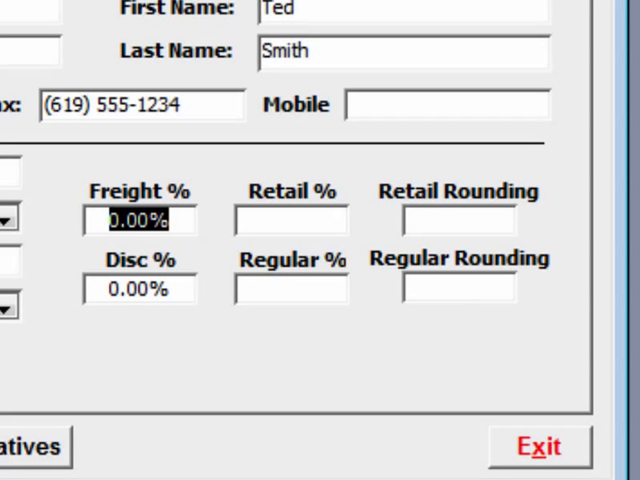
Step: Set Freight to 12% and begin entering the 100% retail markup
text(12)
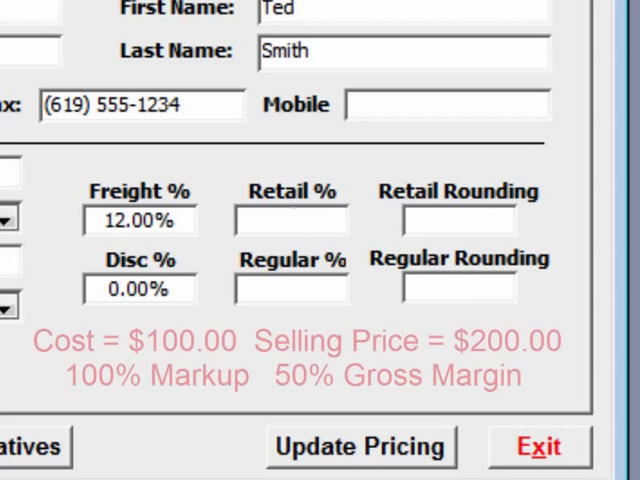
click(292, 220)
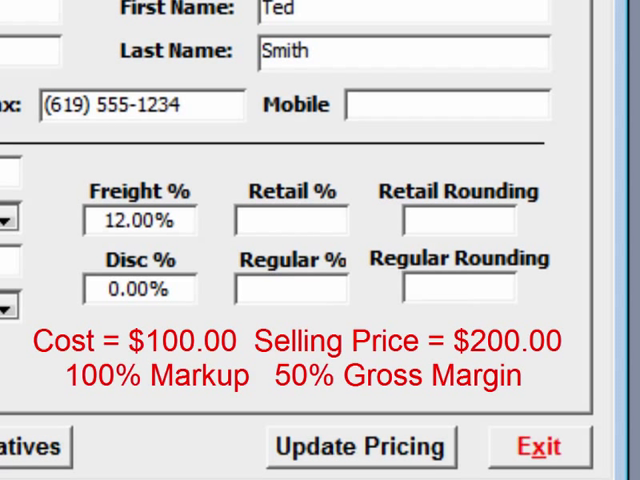
text(100.00%)
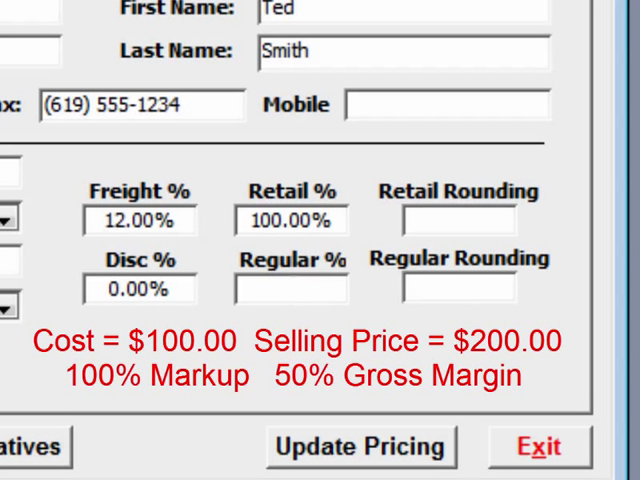
Step: Accept the 100% retail markup by moving to the Regular % field
click(290, 288)
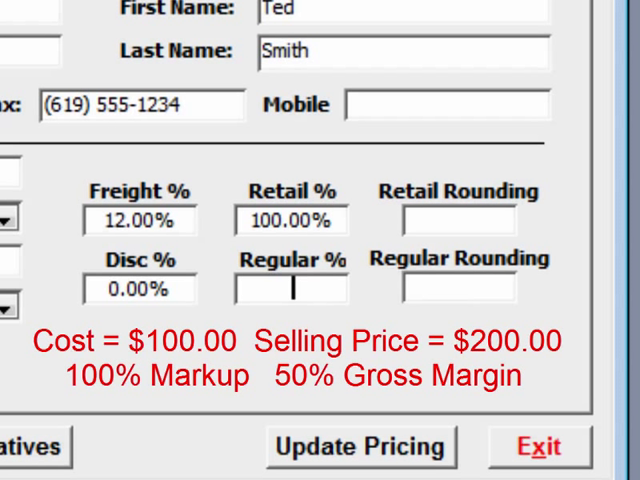